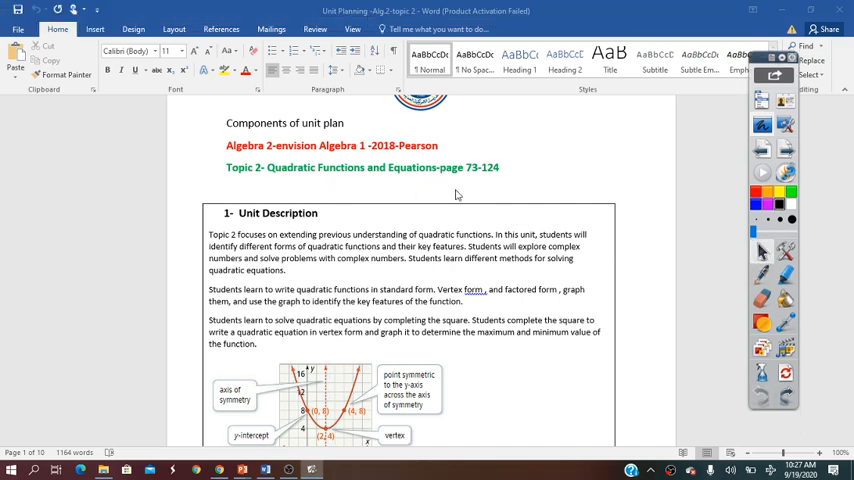
scroll("down", 3)
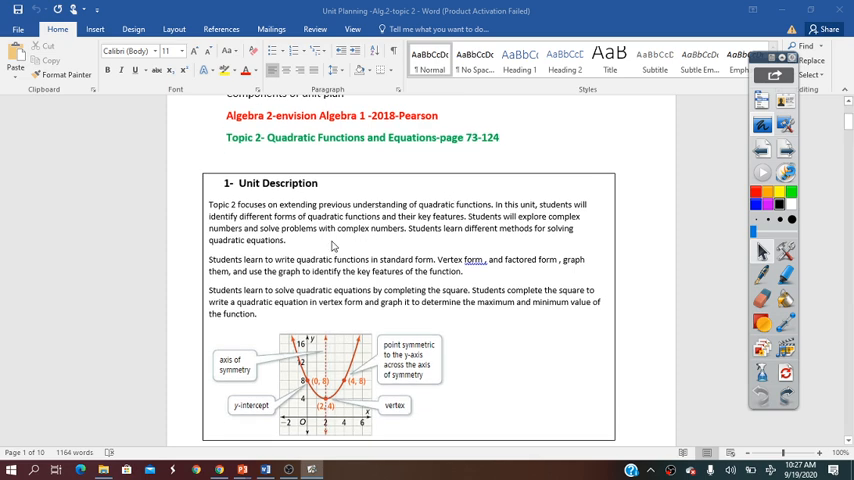
mouse_move(351, 213)
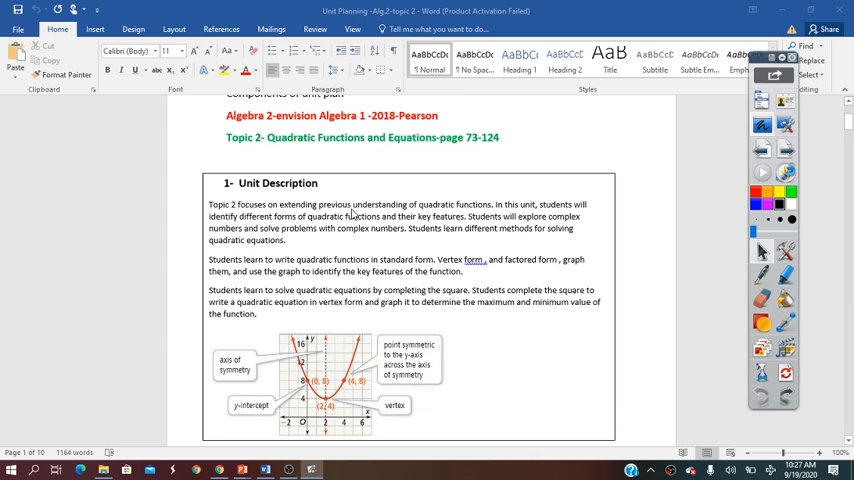
mouse_move(688, 242)
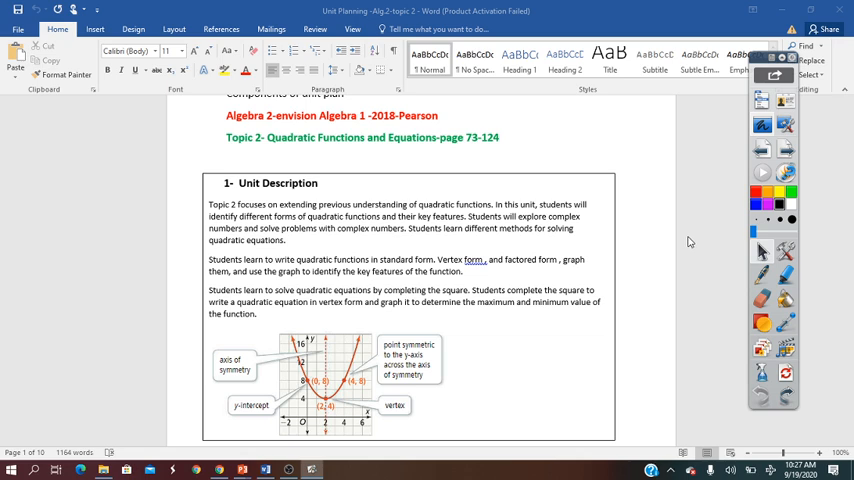
mouse_move(670, 241)
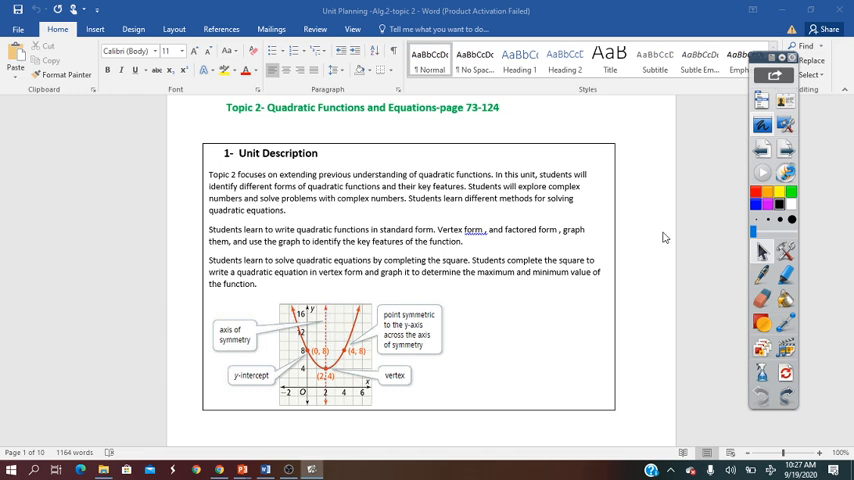
mouse_move(642, 207)
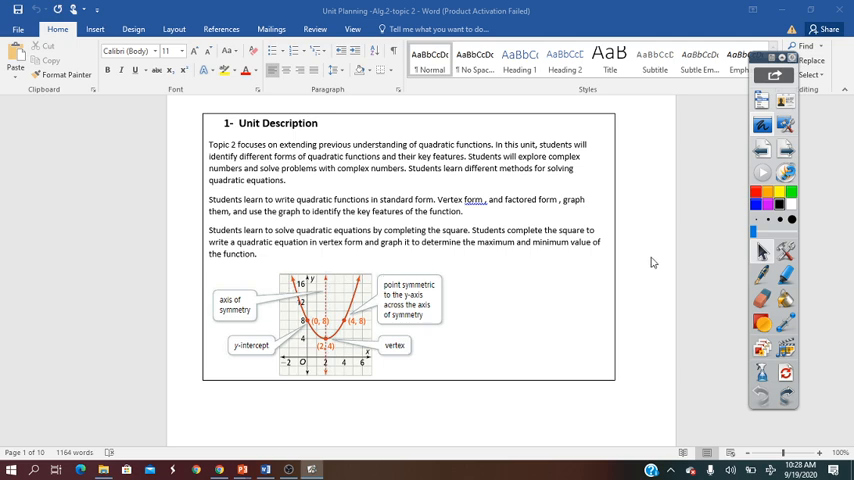
scroll("down", 3)
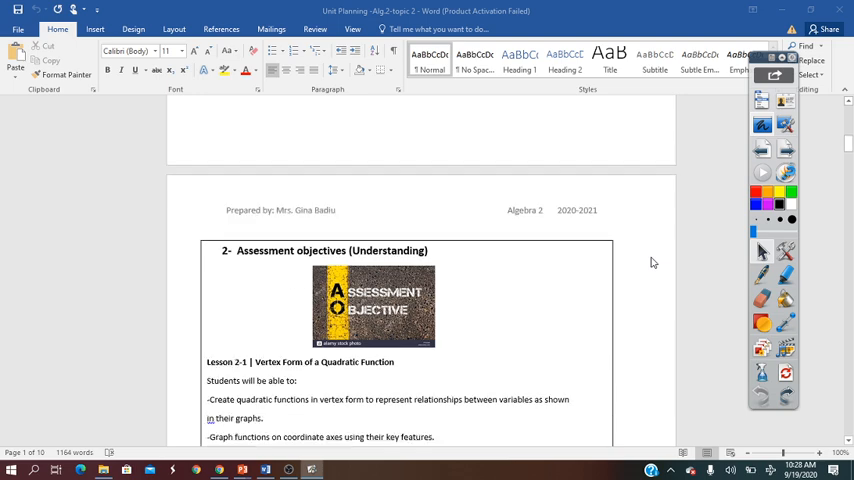
scroll("down", 3)
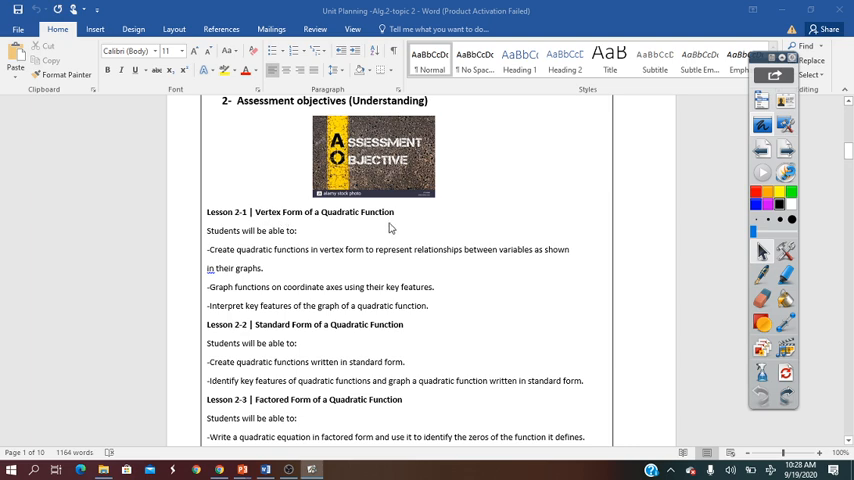
scroll("down", 3)
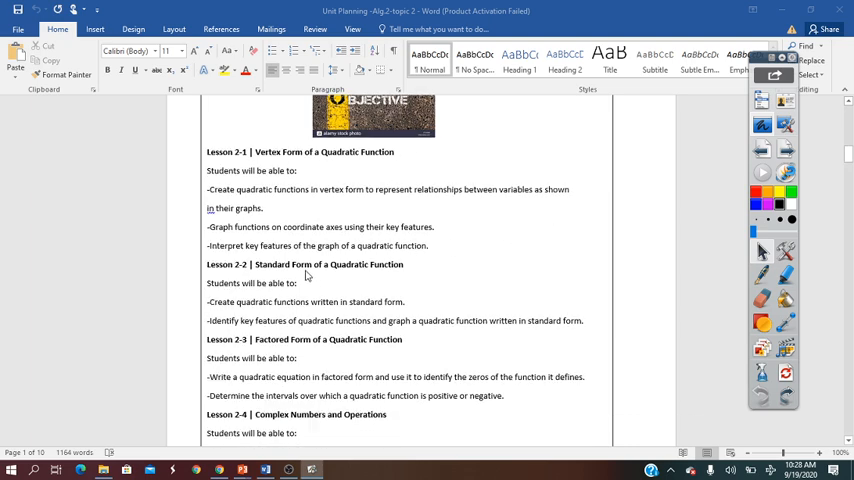
mouse_move(295, 273)
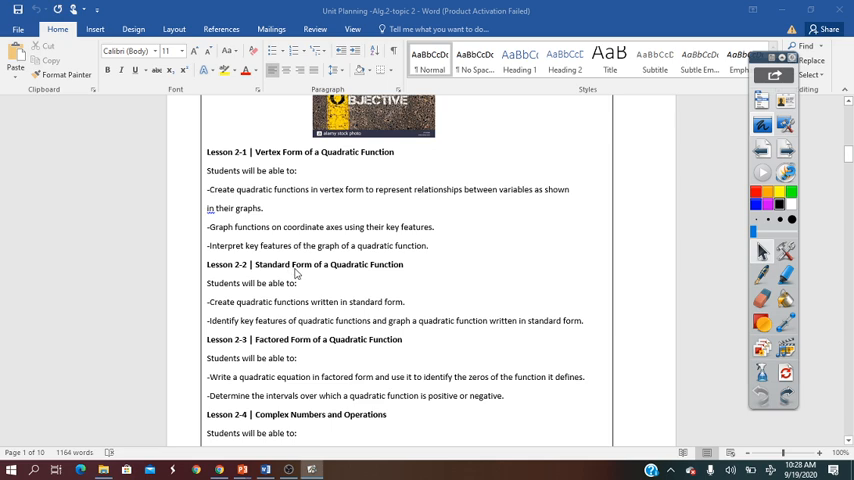
mouse_move(557, 243)
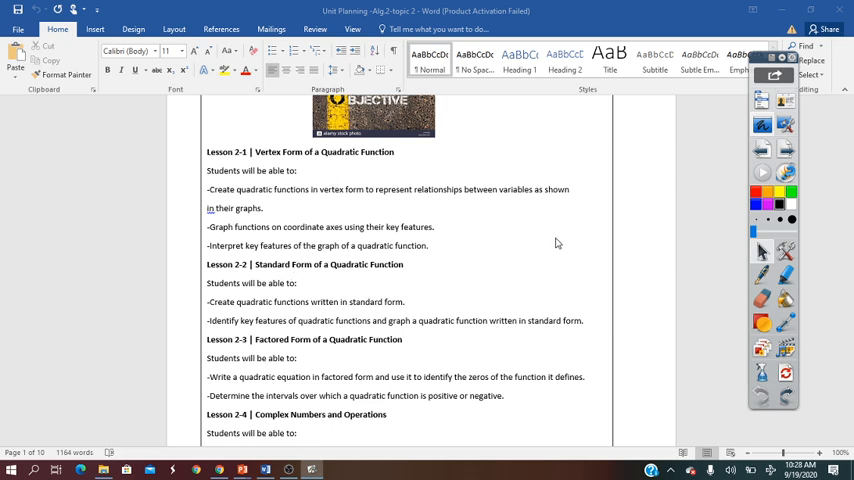
scroll("down", 3)
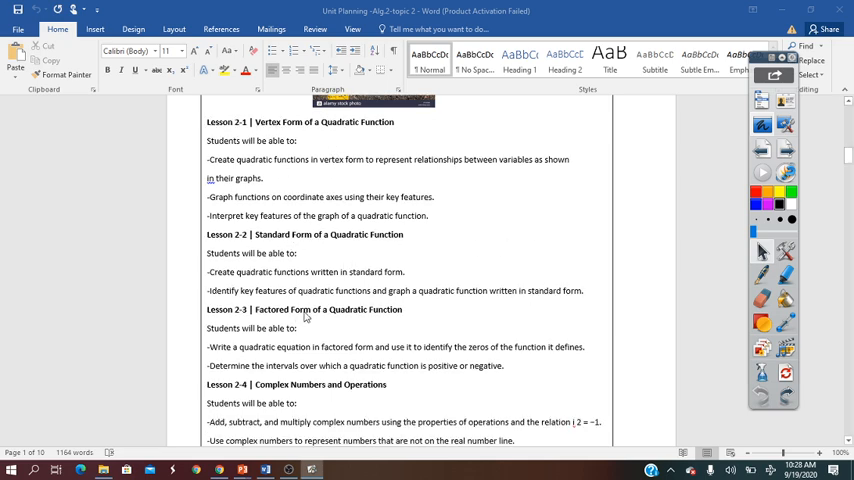
mouse_move(512, 197)
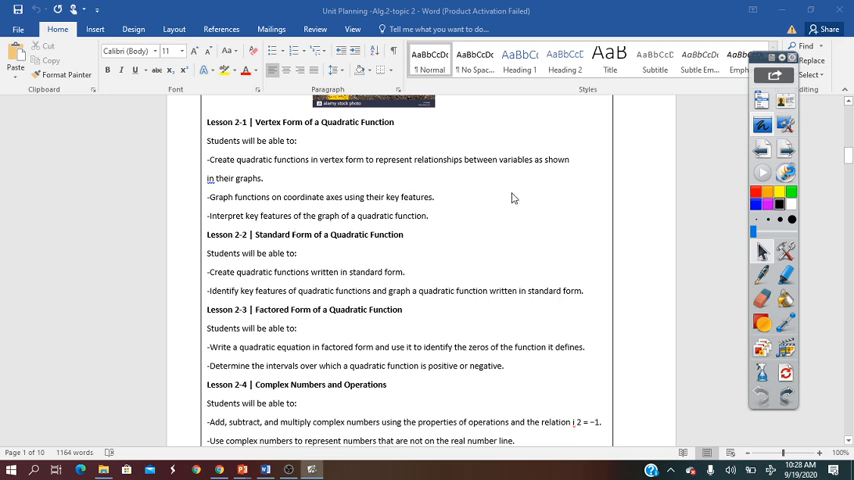
mouse_move(306, 303)
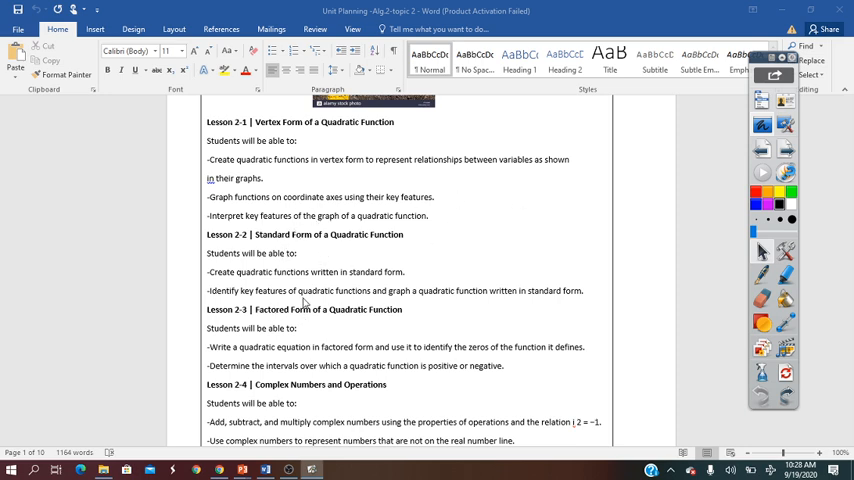
scroll("down", 3)
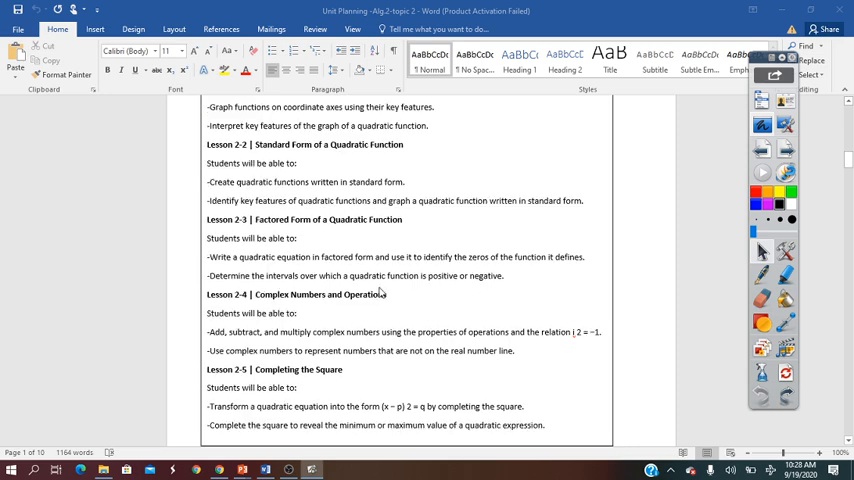
mouse_move(318, 308)
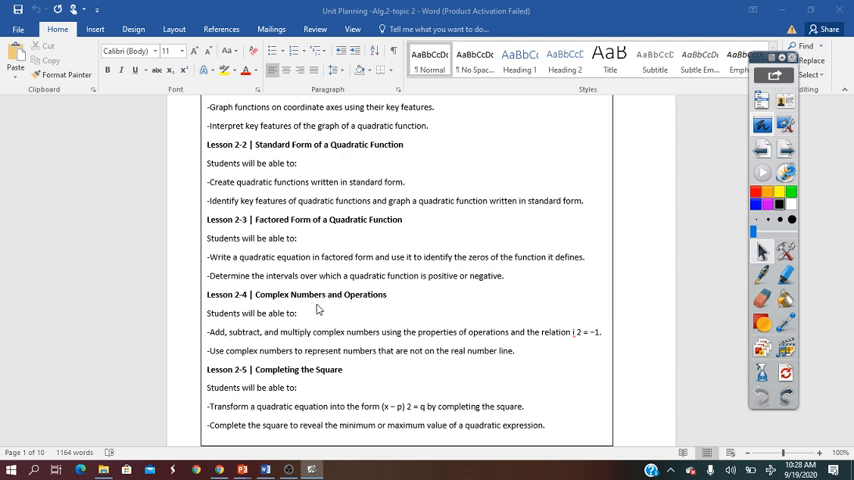
mouse_move(548, 271)
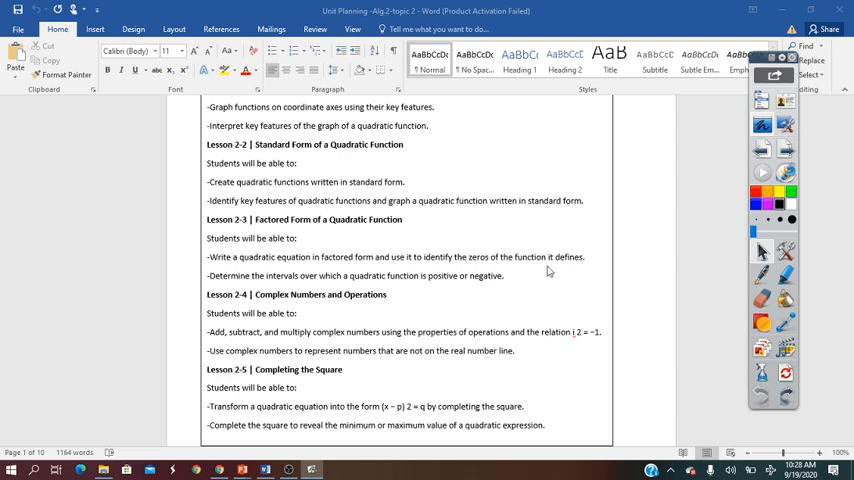
scroll("down", 3)
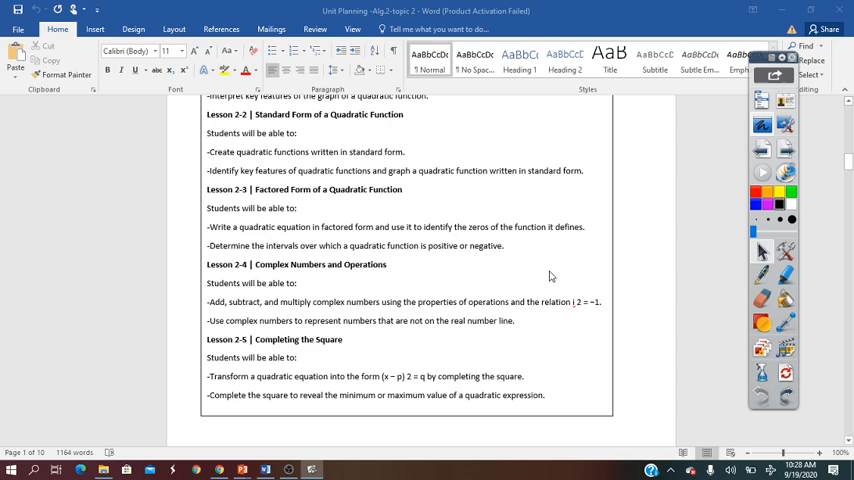
scroll("down", 3)
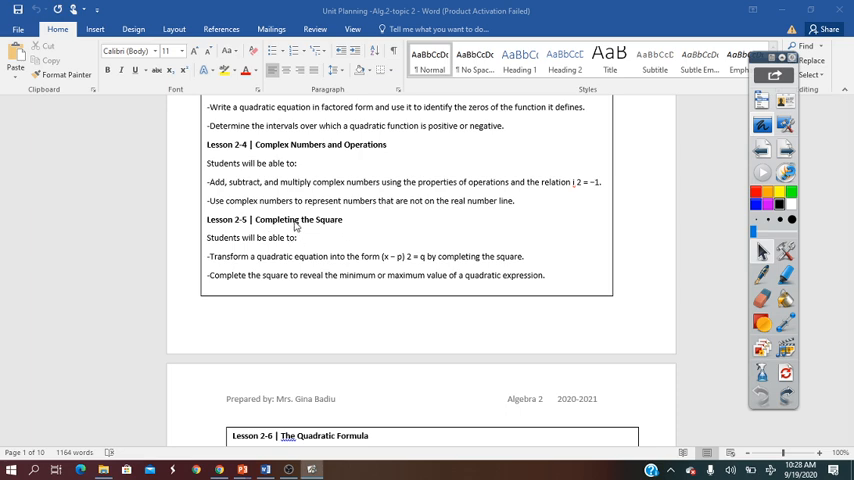
mouse_move(331, 245)
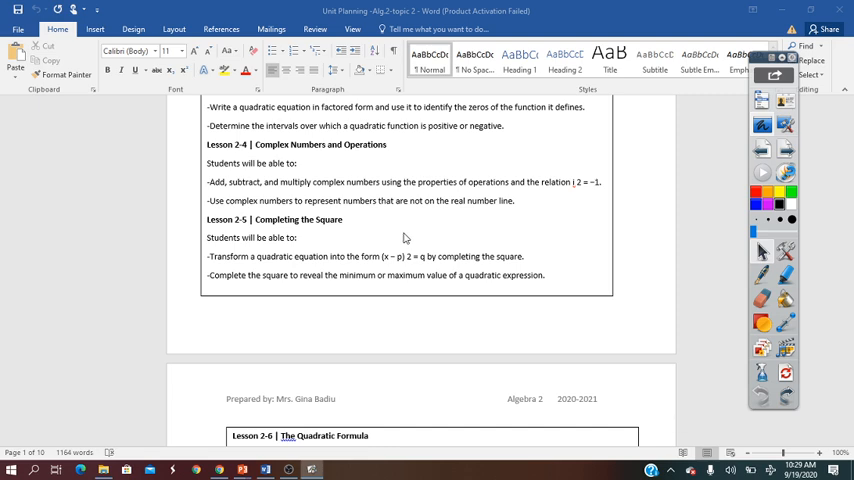
mouse_move(281, 228)
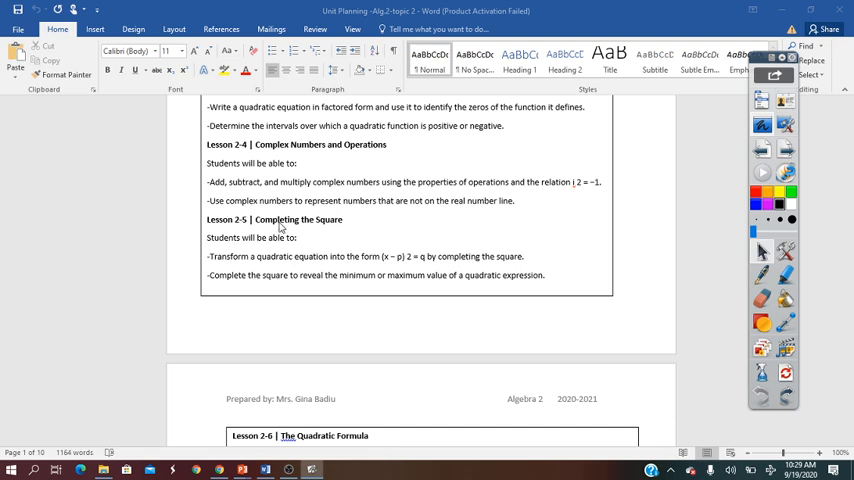
mouse_move(375, 228)
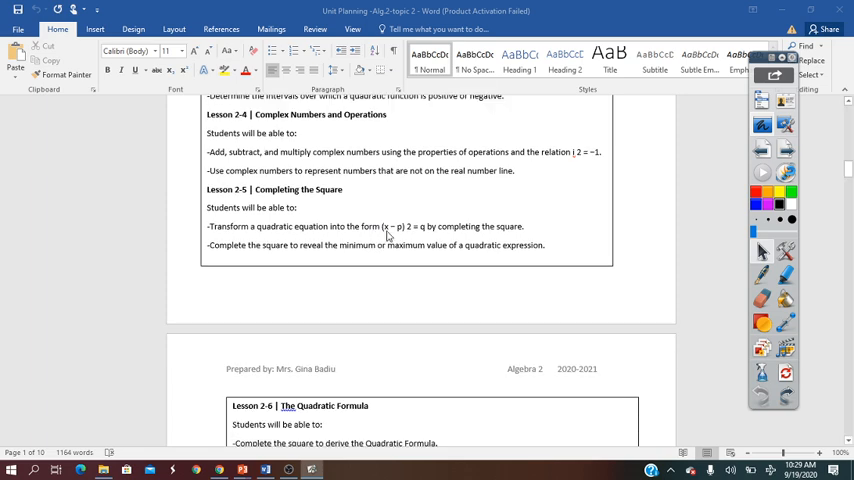
scroll("down", 3)
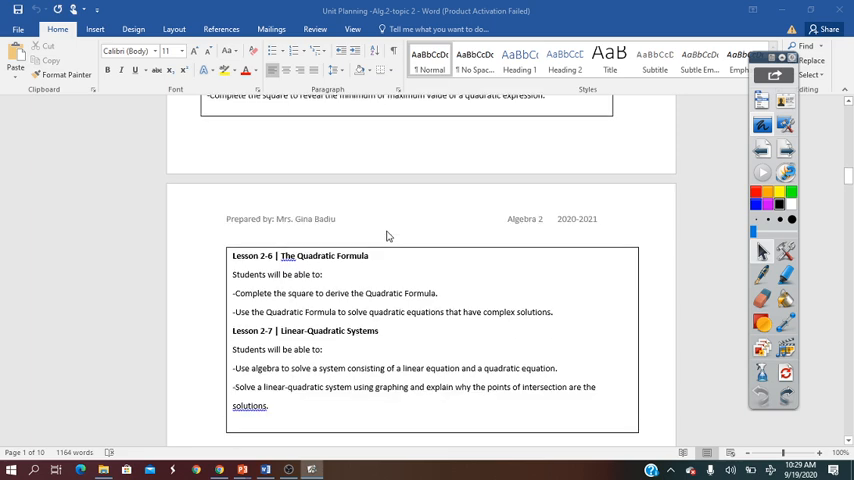
scroll("down", 3)
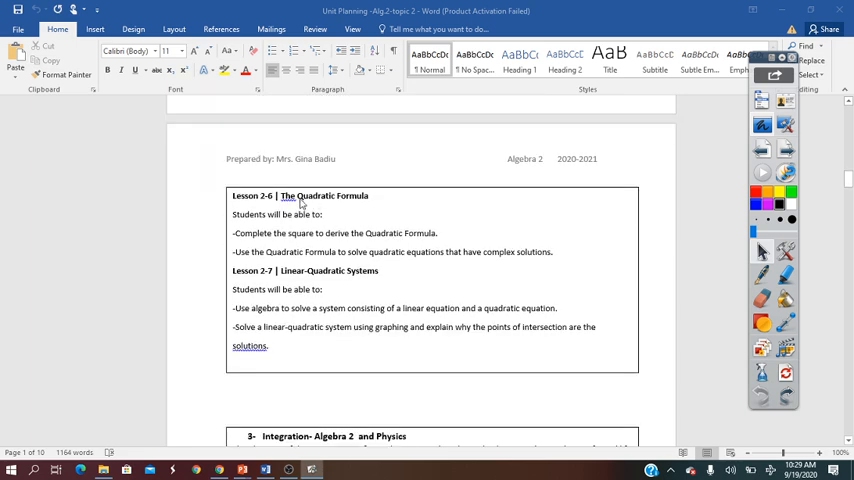
mouse_move(433, 215)
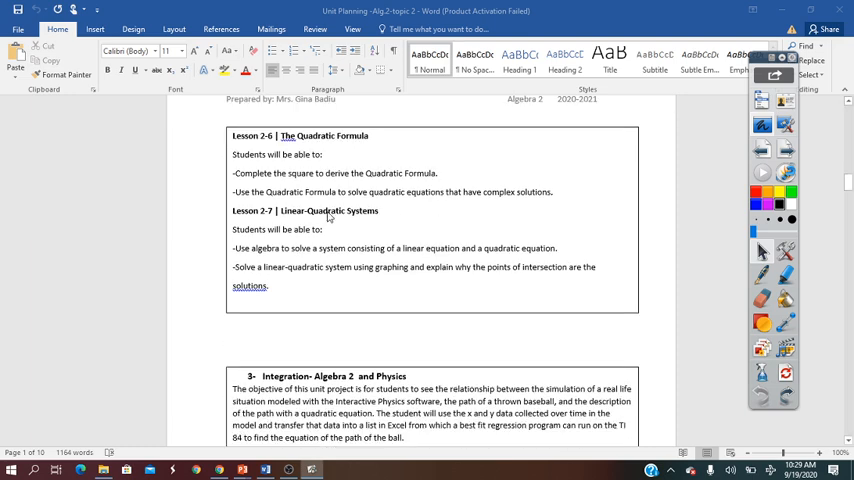
mouse_move(472, 204)
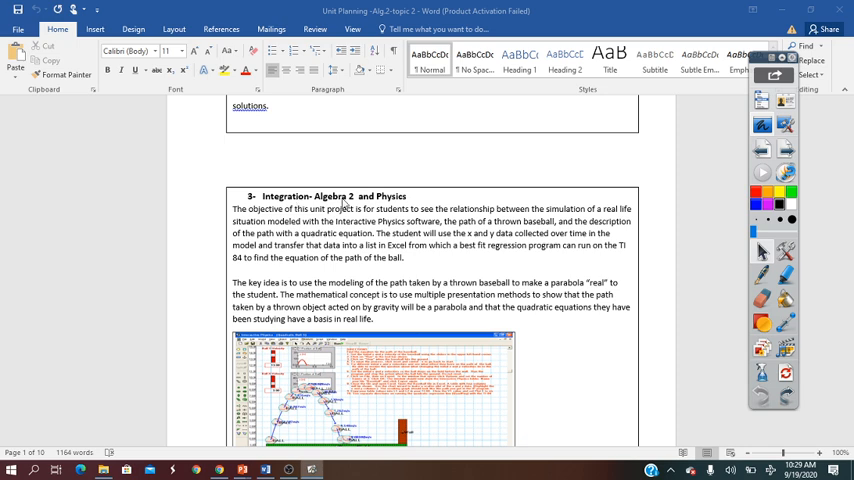
scroll("down", 3)
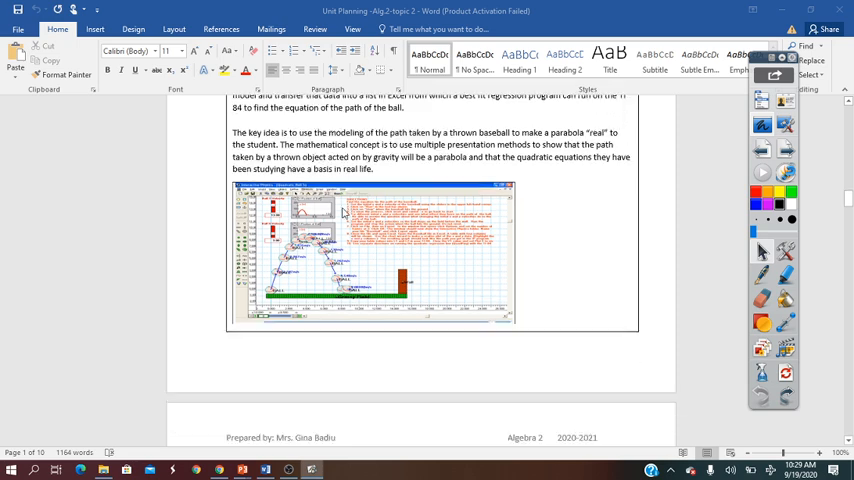
scroll("down", 3)
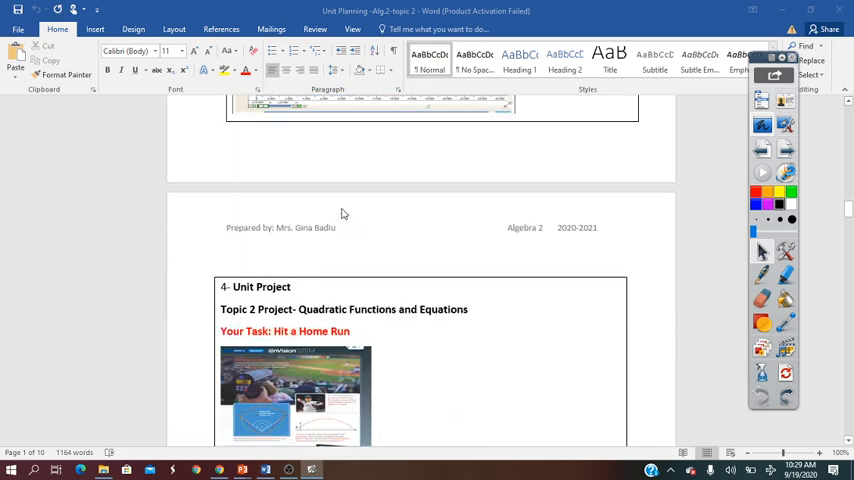
scroll("down", 3)
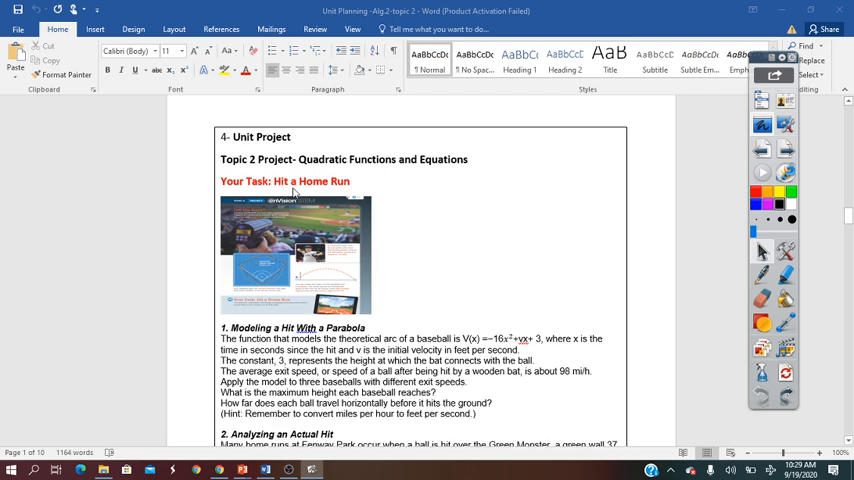
scroll("down", 3)
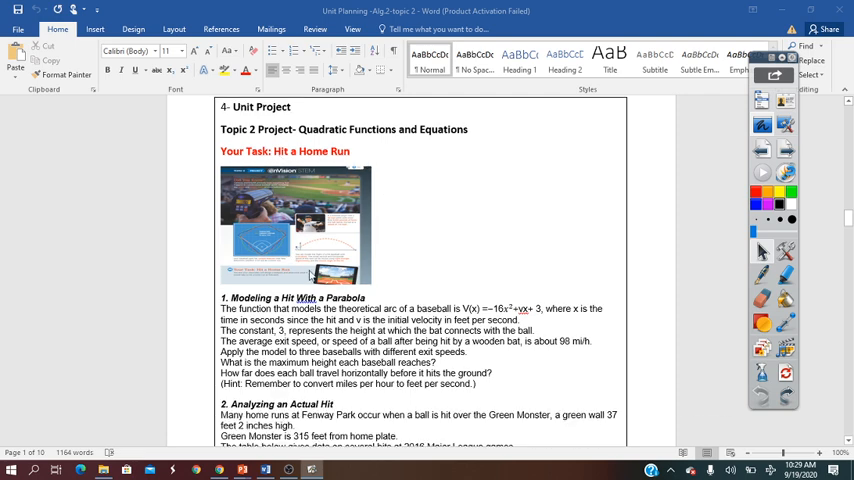
mouse_move(433, 222)
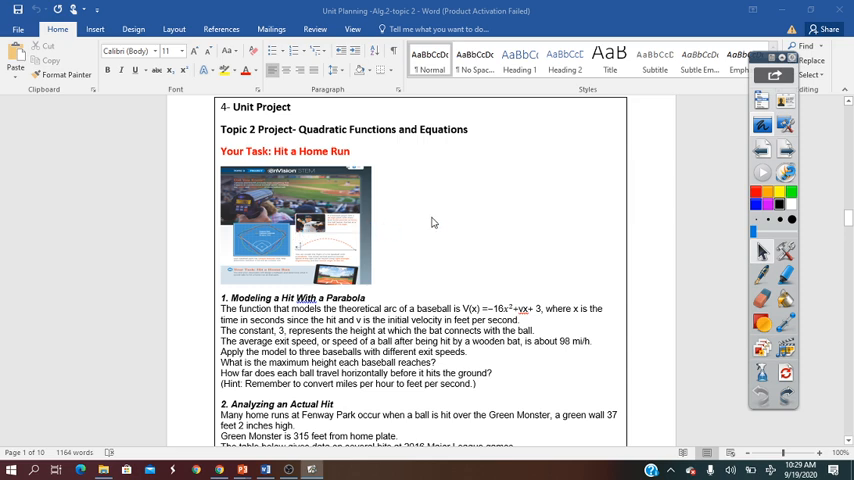
scroll("down", 3)
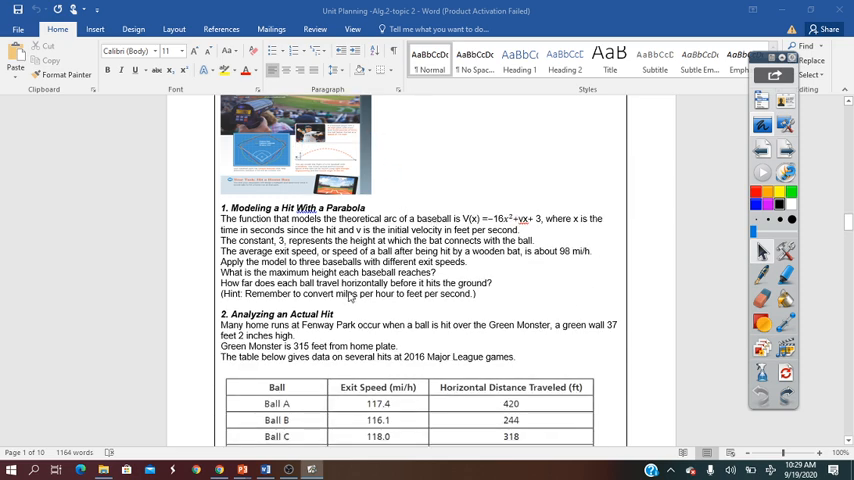
scroll("down", 3)
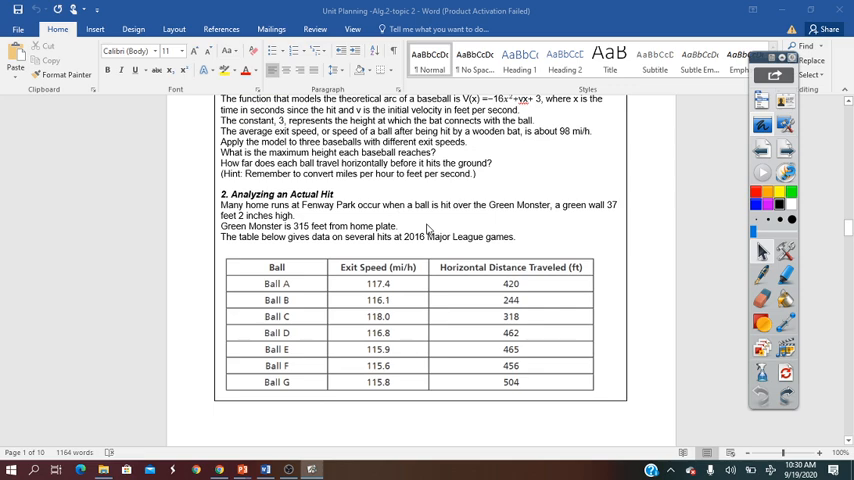
scroll("down", 3)
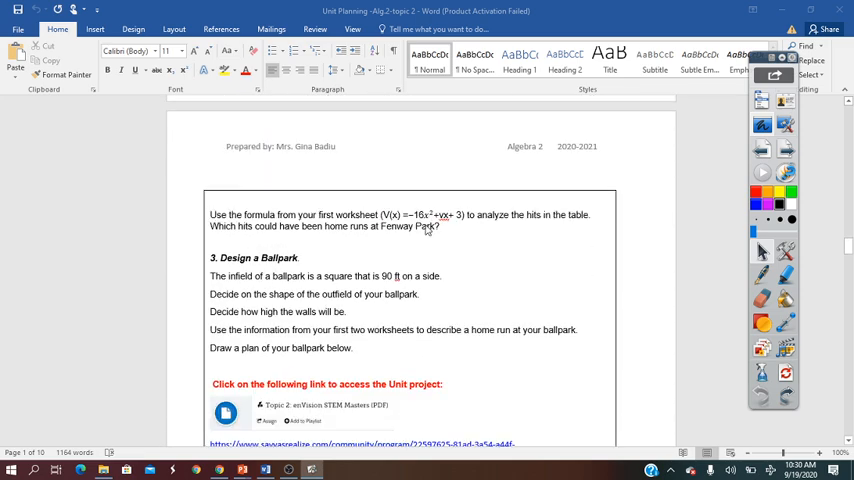
scroll("down", 3)
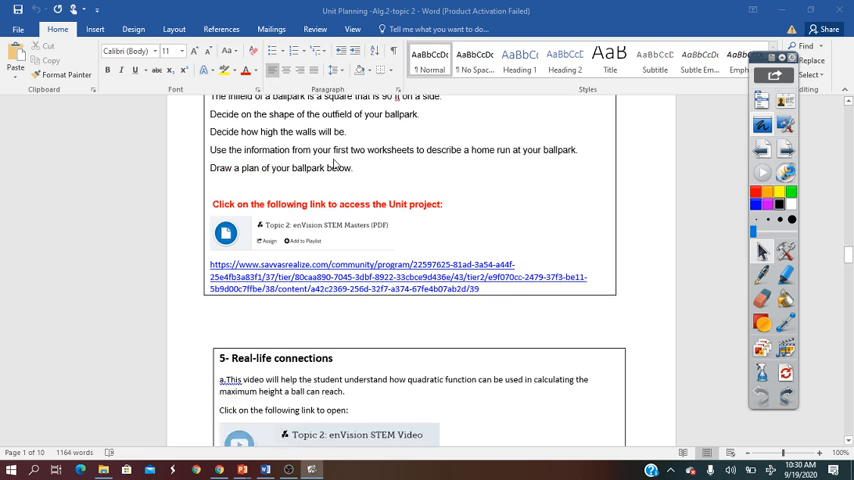
scroll("down", 3)
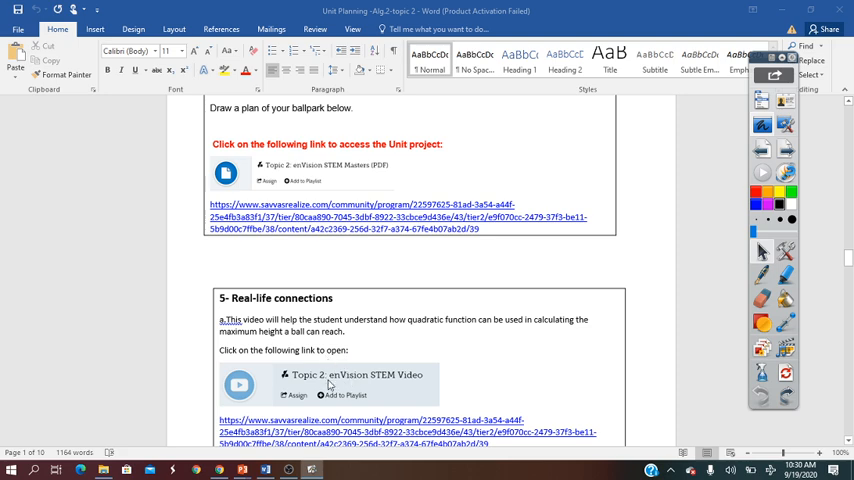
scroll("down", 3)
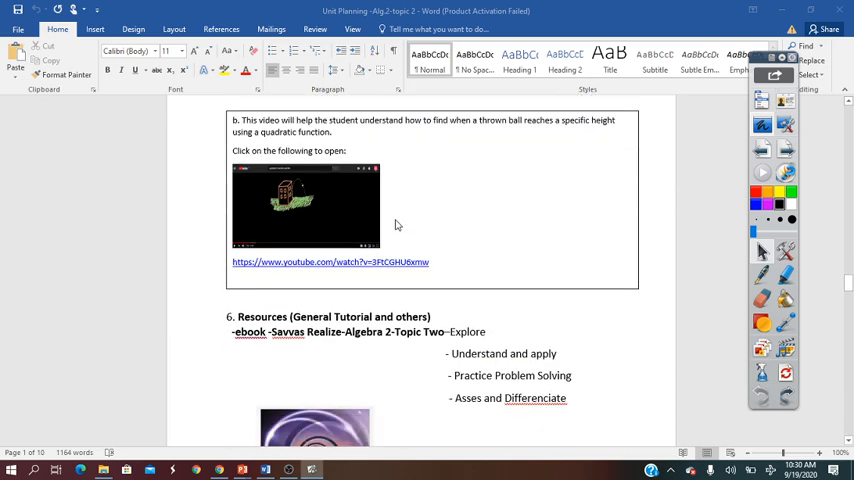
scroll("down", 3)
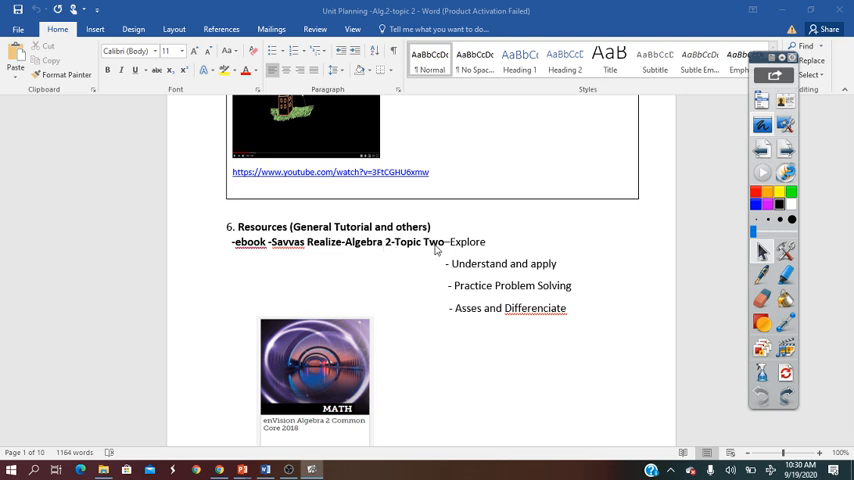
scroll("down", 3)
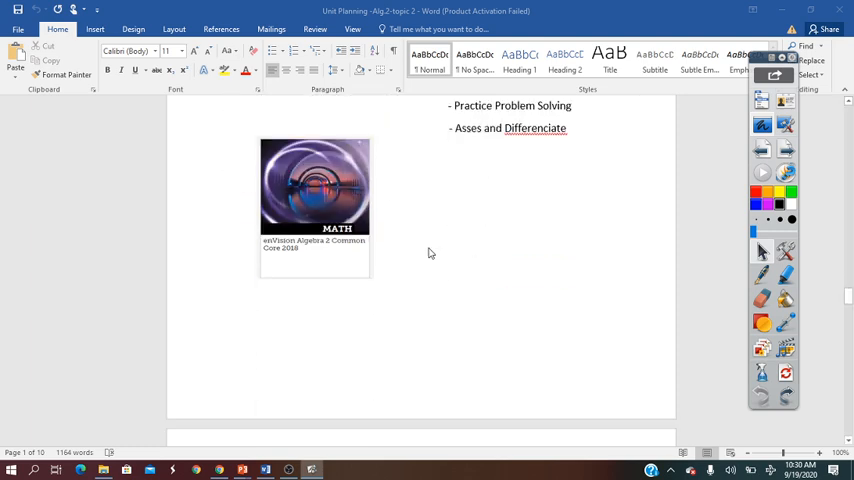
scroll("down", 3)
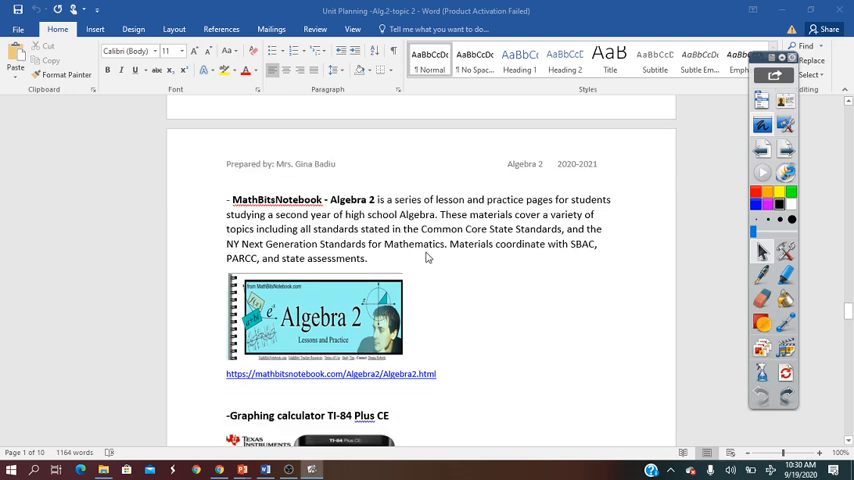
scroll("down", 3)
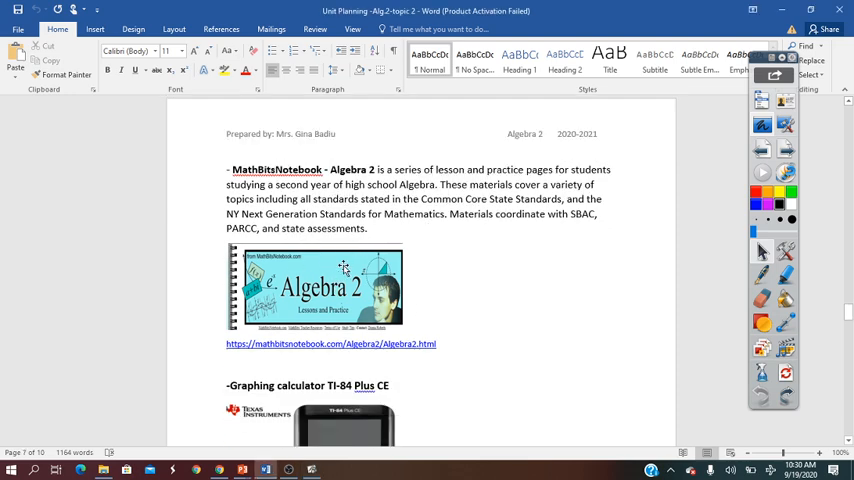
scroll("down", 3)
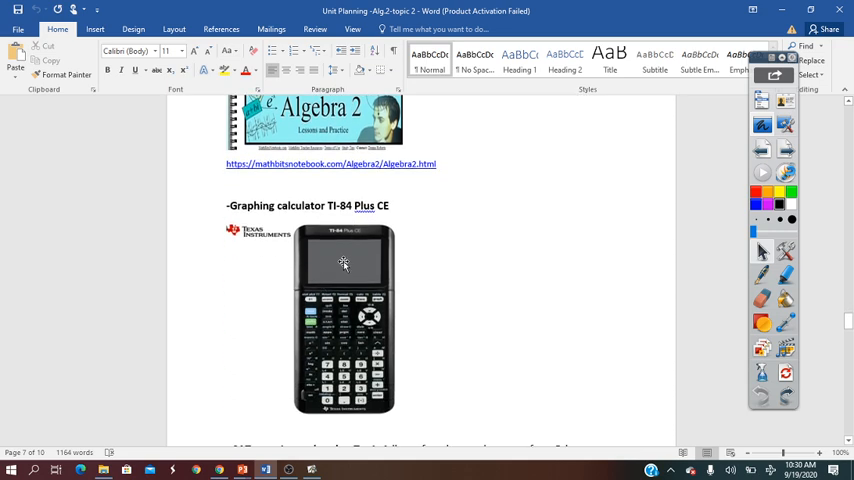
mouse_move(350, 272)
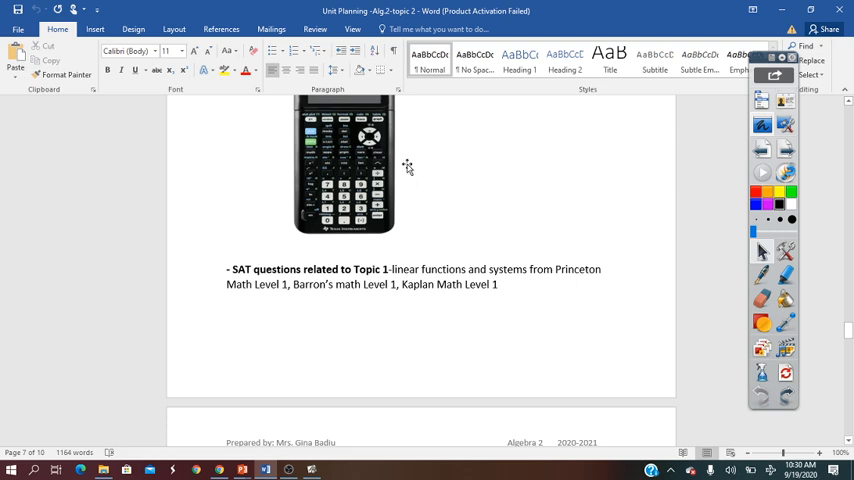
mouse_move(513, 137)
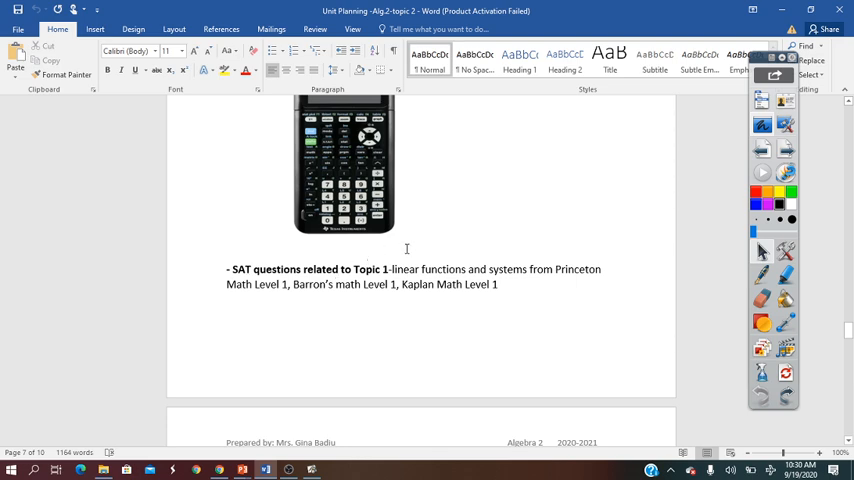
scroll("down", 3)
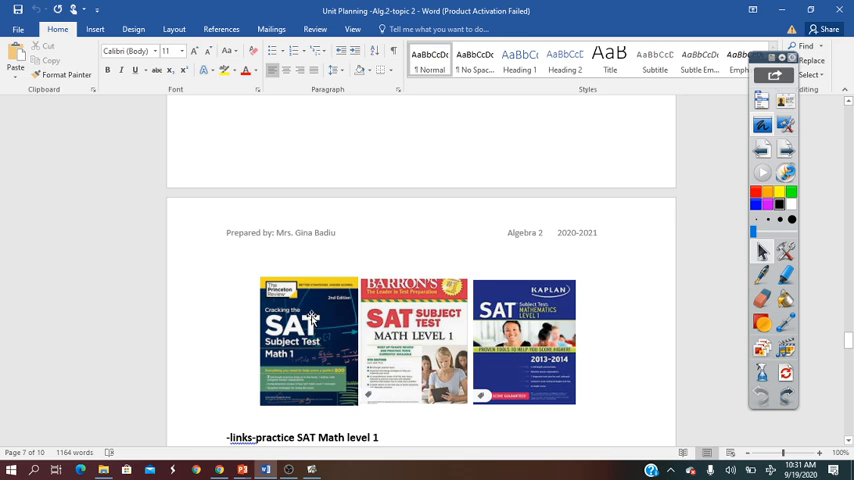
mouse_move(290, 360)
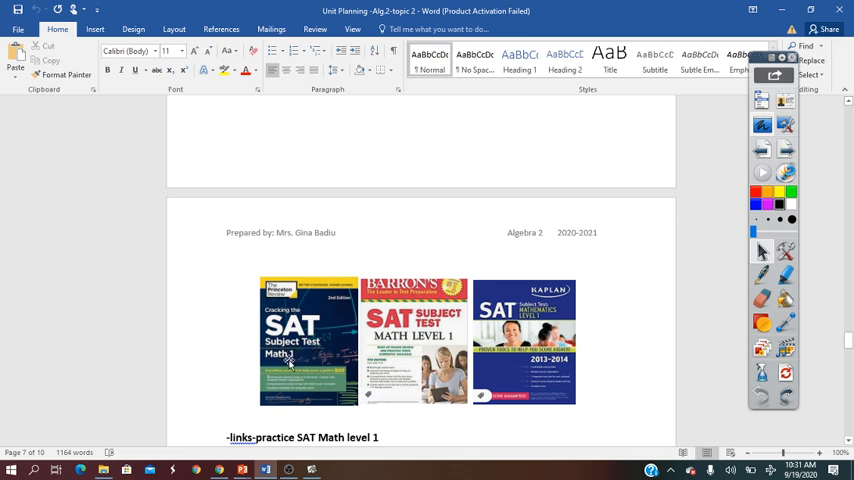